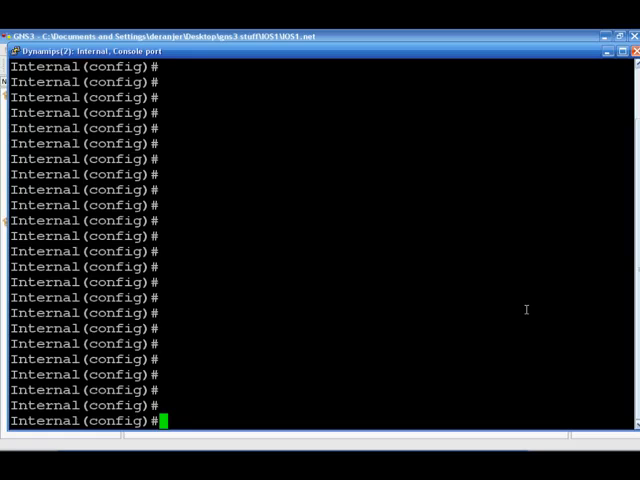
- Add a 'permit ip any any' entry to access list 101 and list its entries
type("a")
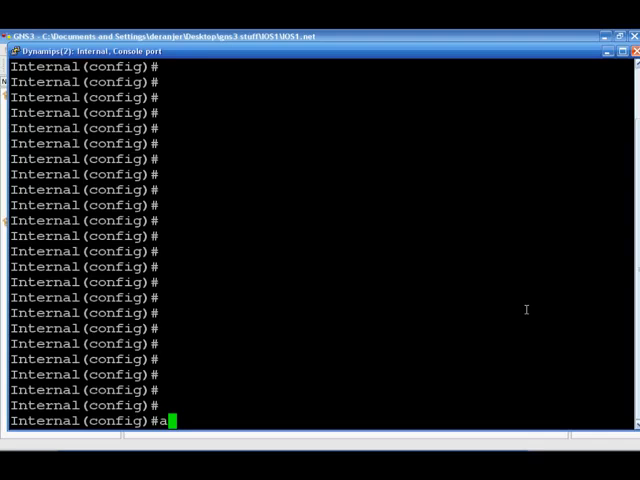
type("c")
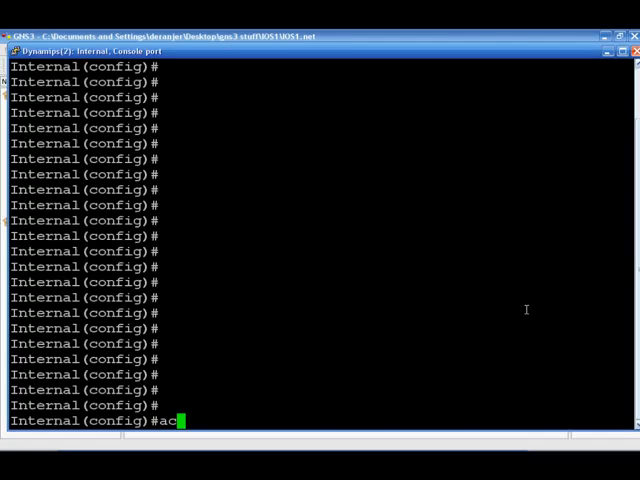
type("cess-list")
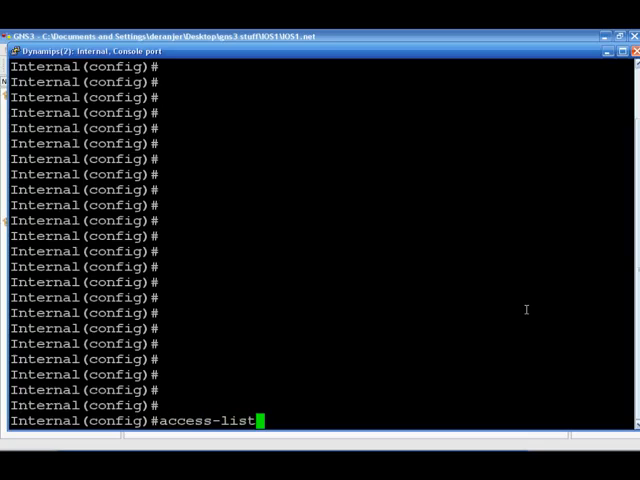
type("101")
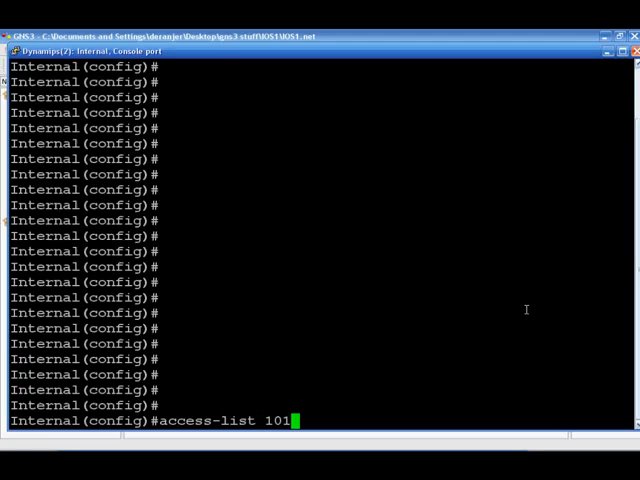
type("den")
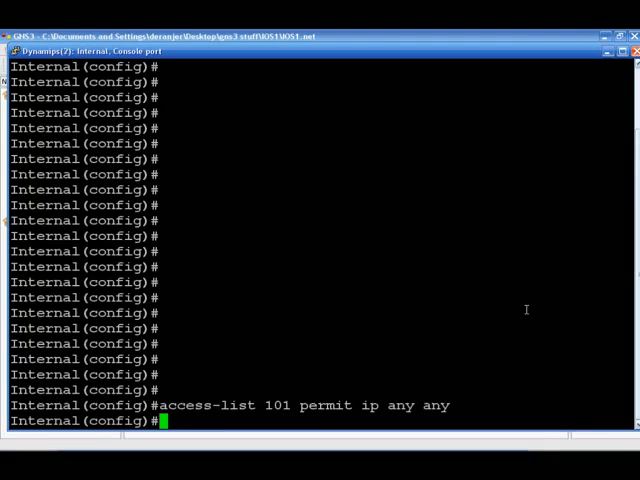
type("do sh")
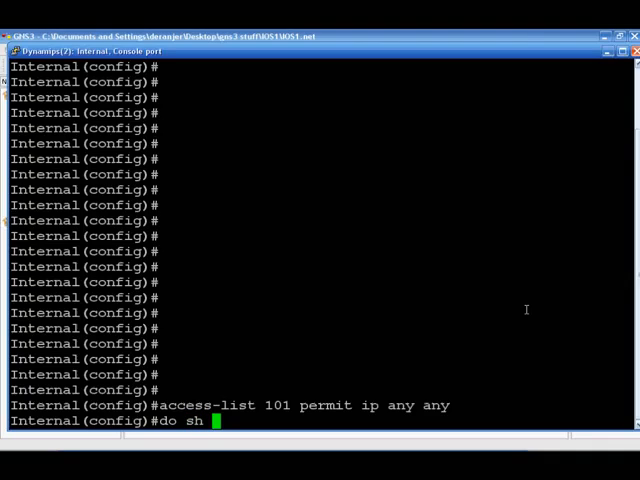
type("acc")
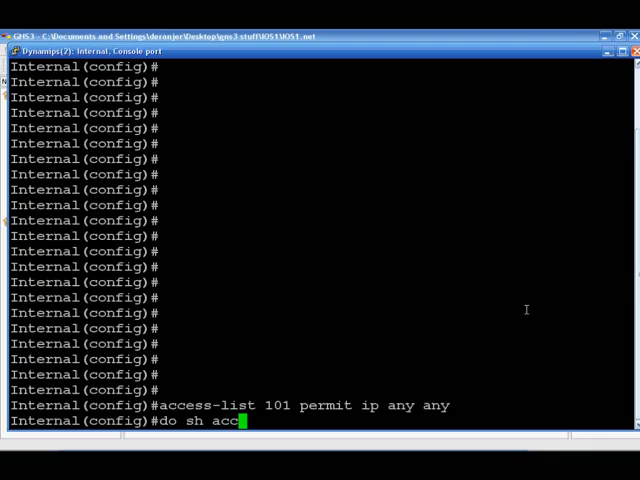
type("ess-list 101")
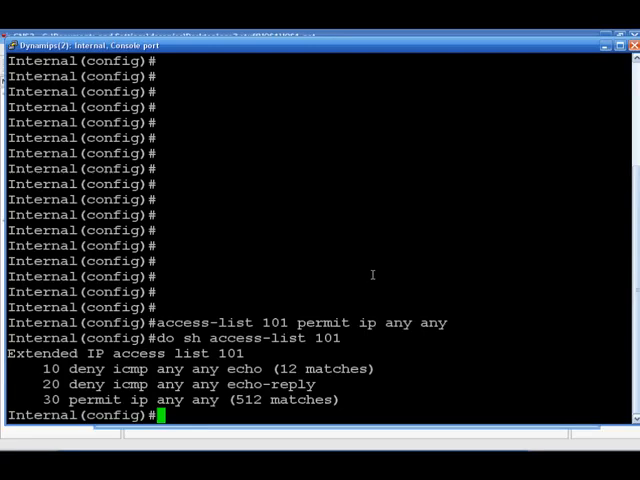
- Enter extended edit mode for access list 101 and display its entries
type("acess-list exte")
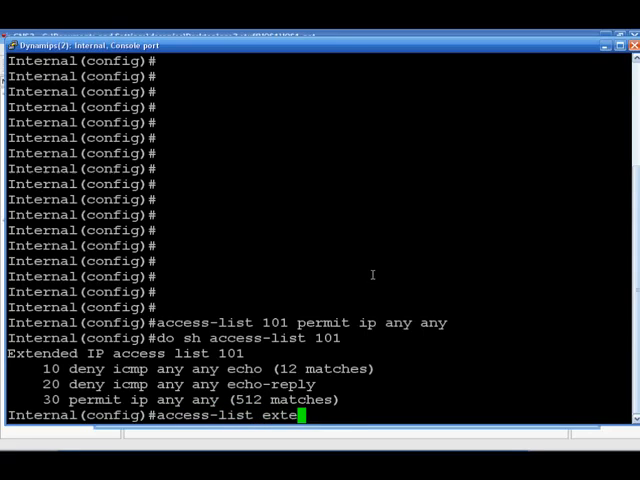
type("nded 101")
key("Return")
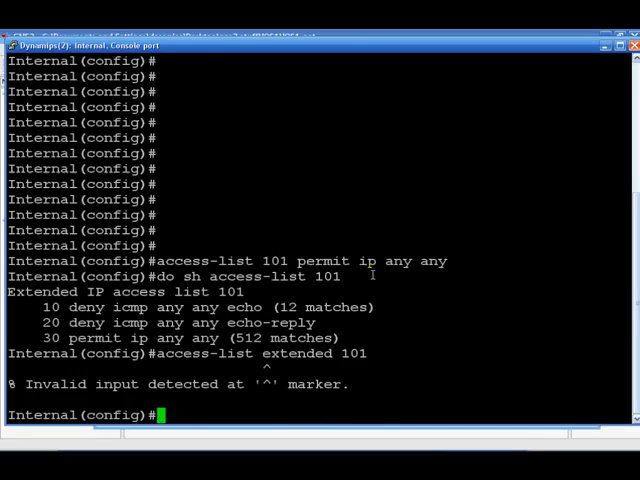
type("access-list extended 101")
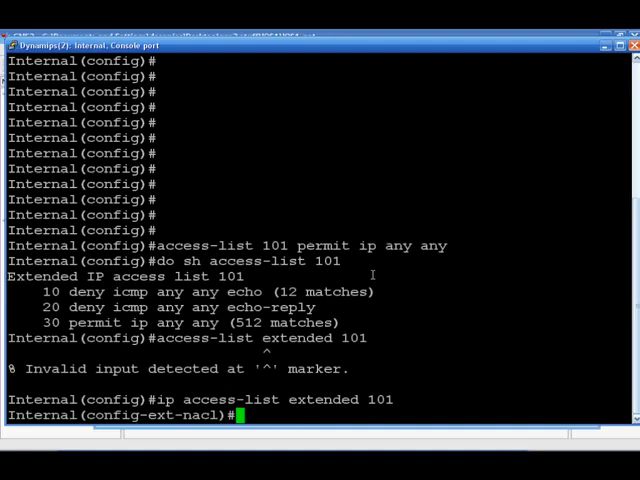
type("do sho")
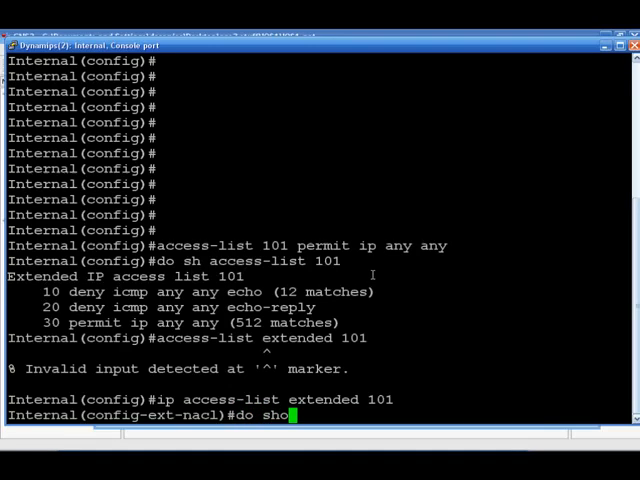
type("acce")
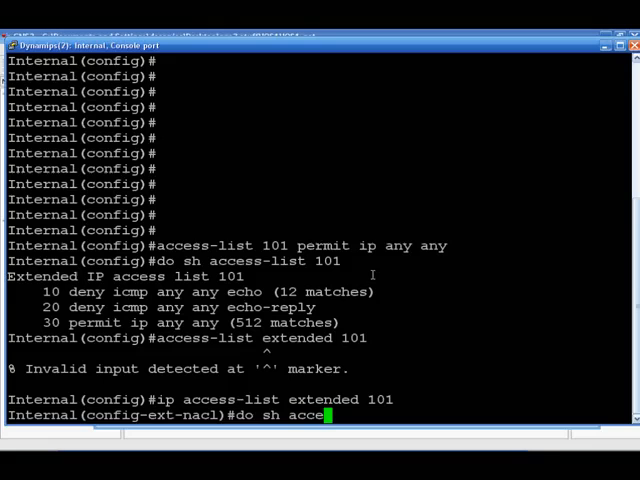
type("ss-list")
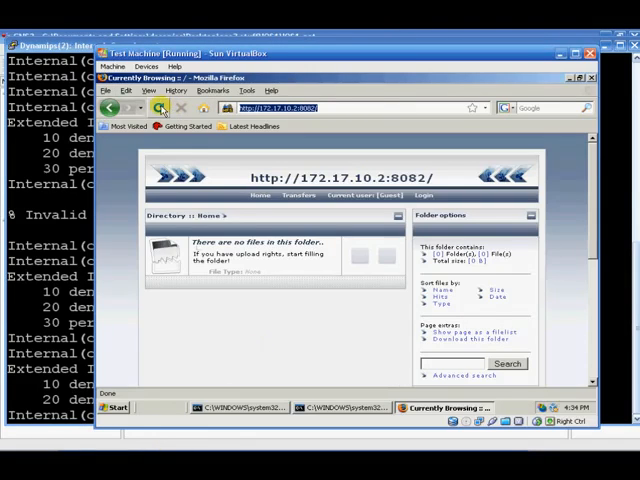
- Reload the 172.17.10.2:8082 page in Firefox, then return to the router console
left_click(163, 107)
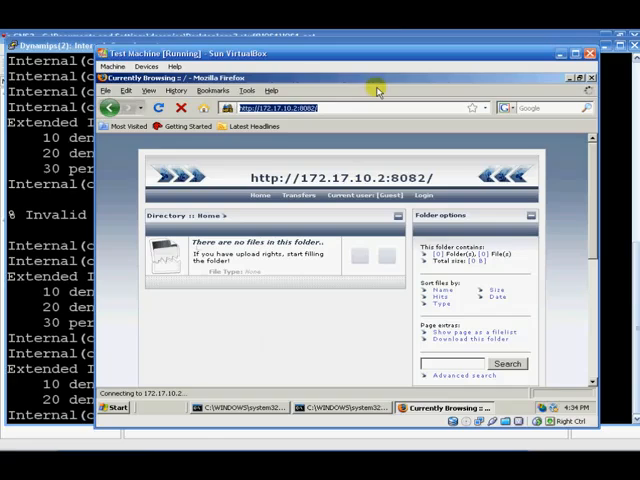
mouse_move(170, 383)
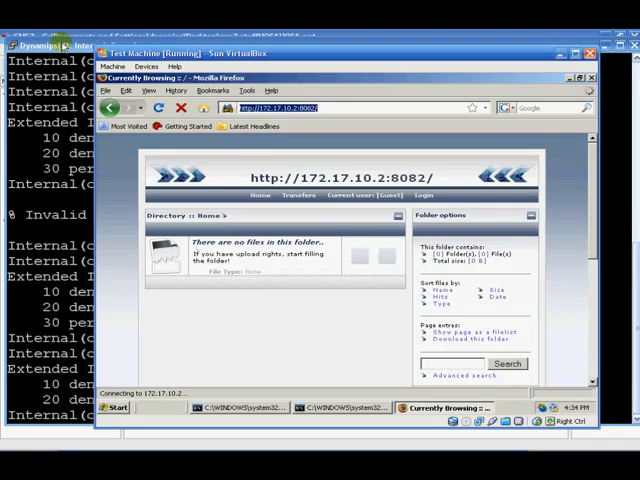
left_click(45, 46)
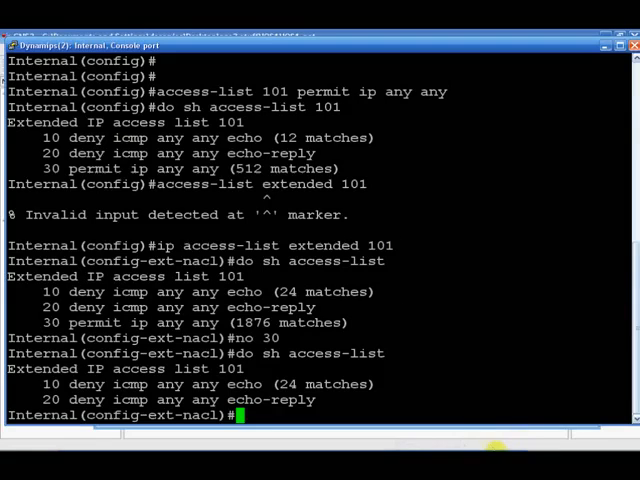
mouse_move(429, 399)
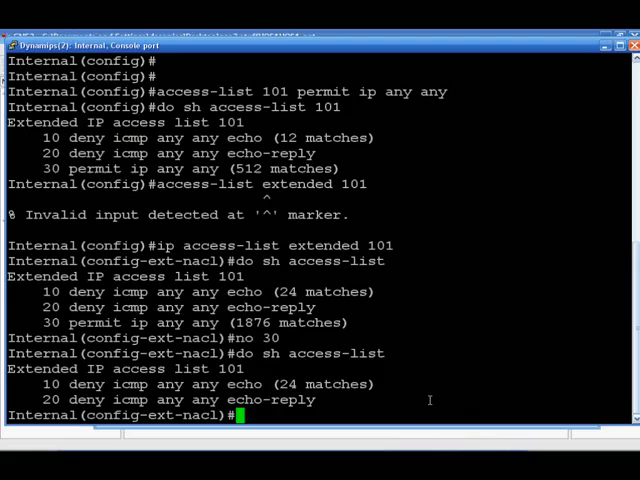
mouse_move(325, 44)
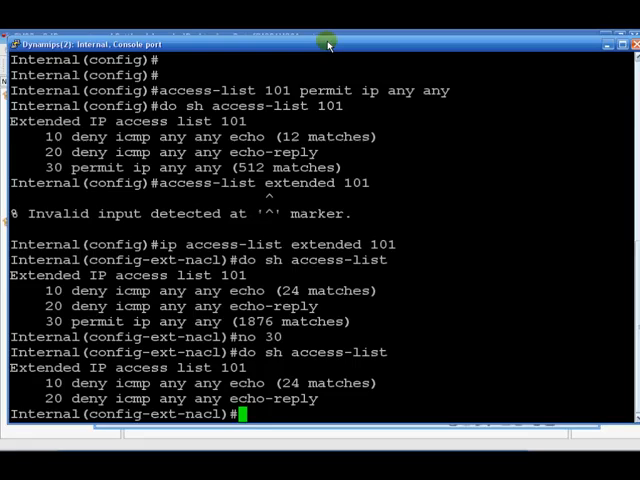
- Add entry 15 'permit ip any any' to list 101 and show the updated list
type("15")
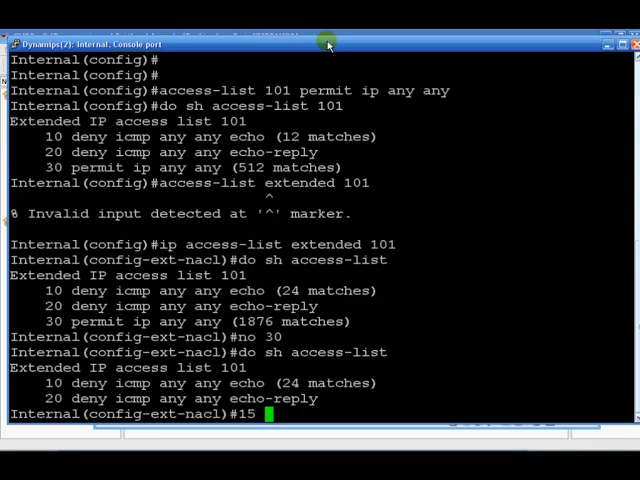
type("permit ip any any")
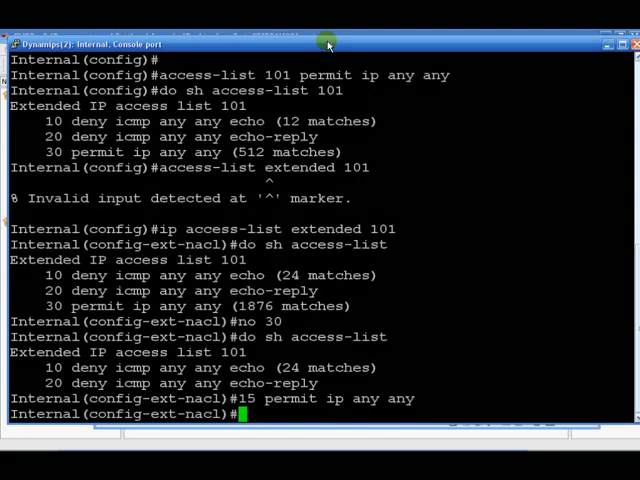
type("do sh access-list")
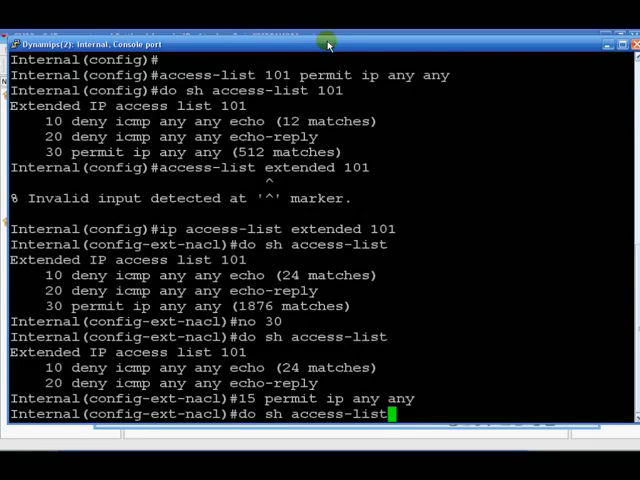
key("Return")
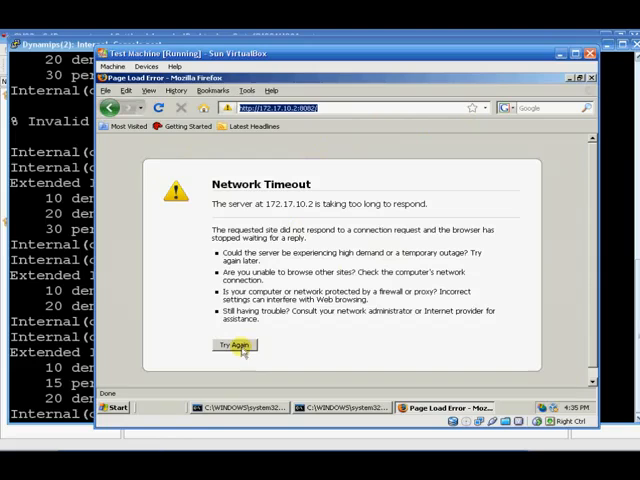
left_click(234, 345)
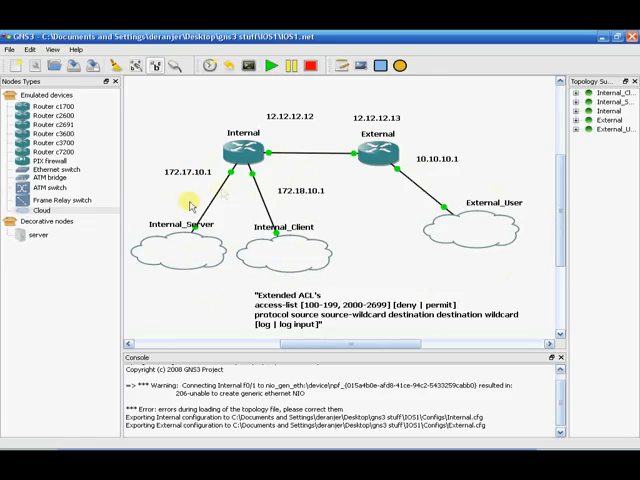
mouse_move(373, 253)
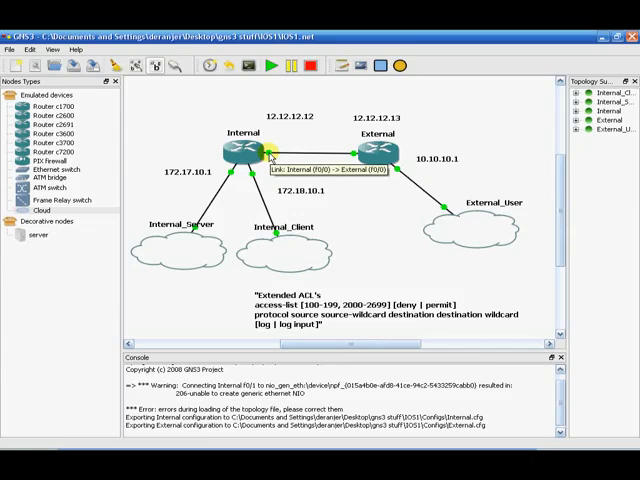
mouse_move(235, 150)
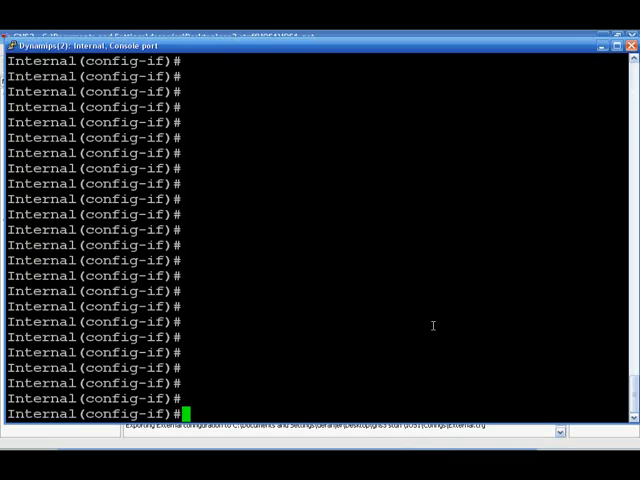
- Show access list 101's two ICMP denies, then exit to global configuration mode
type("do show access-list")
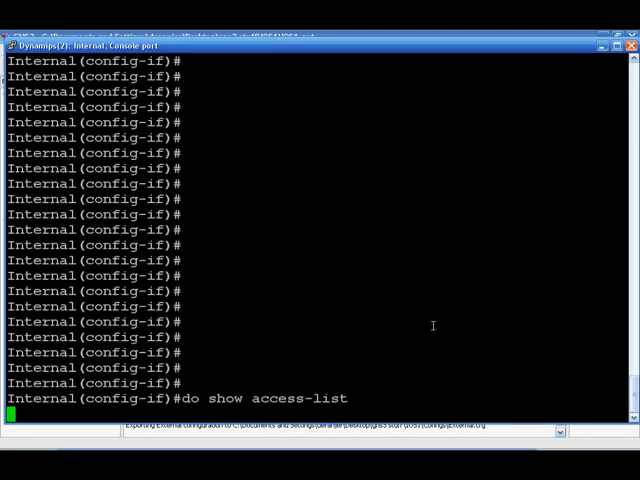
key("Return")
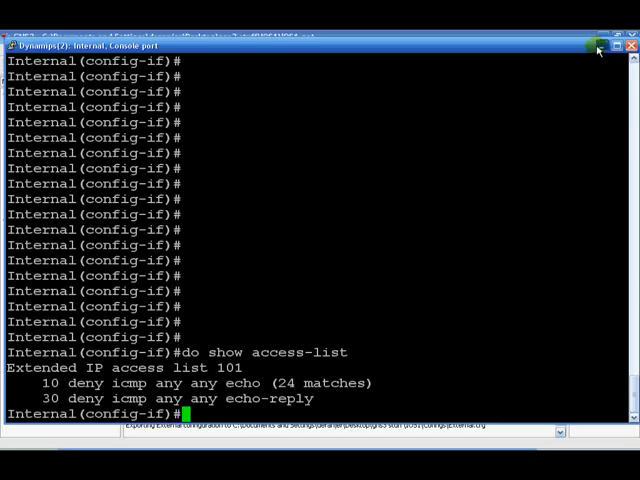
left_click(607, 44)
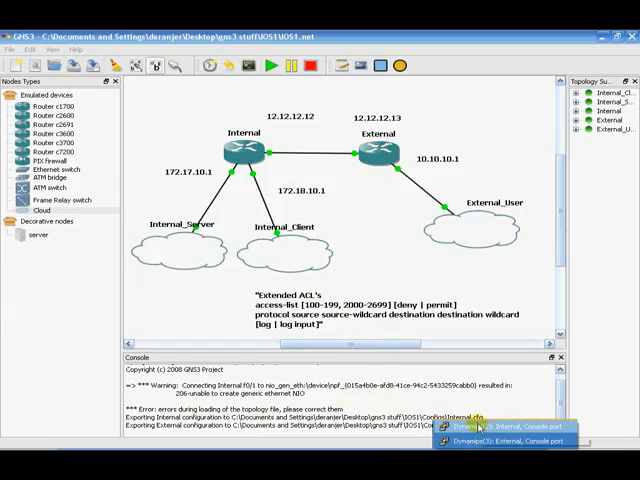
left_click(479, 427)
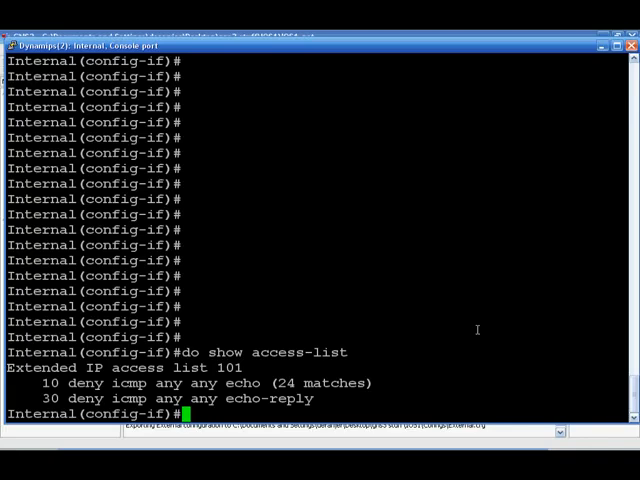
type("exit")
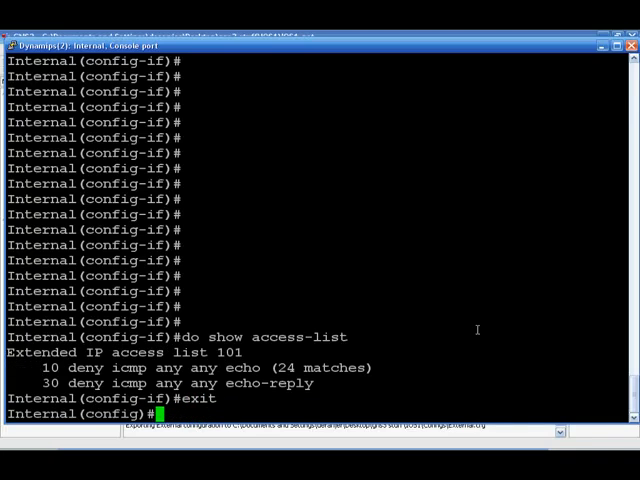
- Reopen extended list 101 and build entry 40 'permit tcp any 172.17.10.2' using ? help
type("access-list")
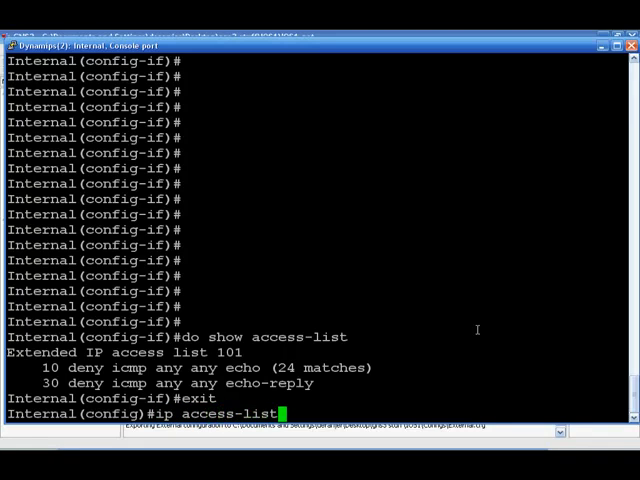
type("extended 101")
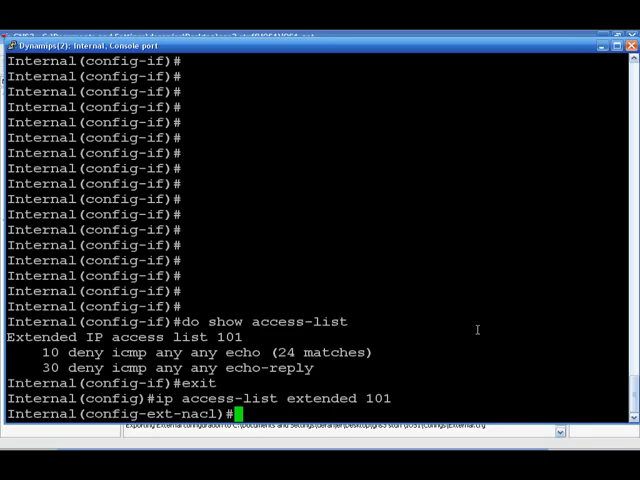
type("40")
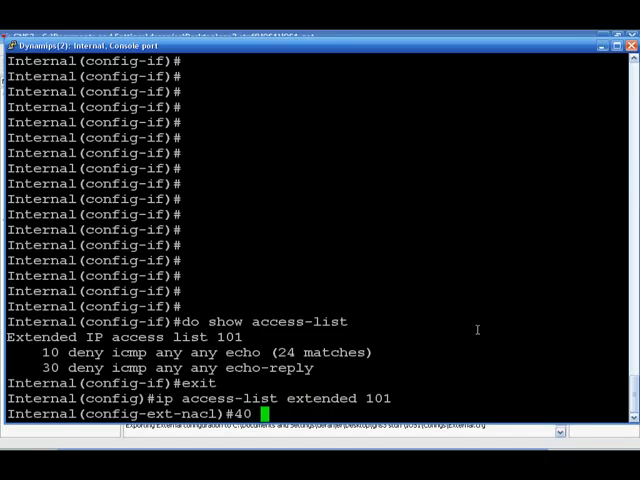
type("permit")
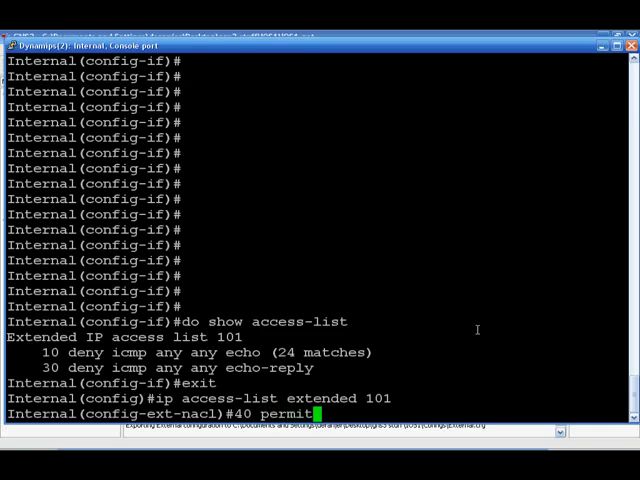
type("?")
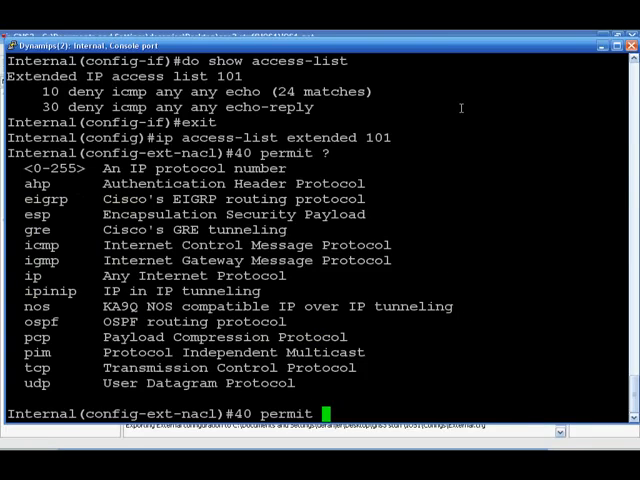
type("tcp")
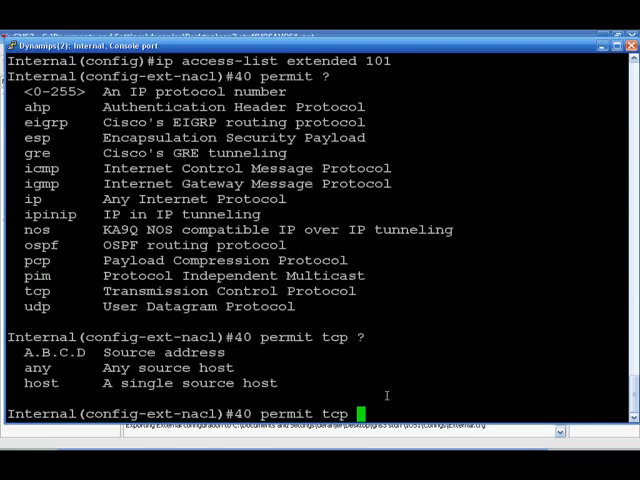
type("any")
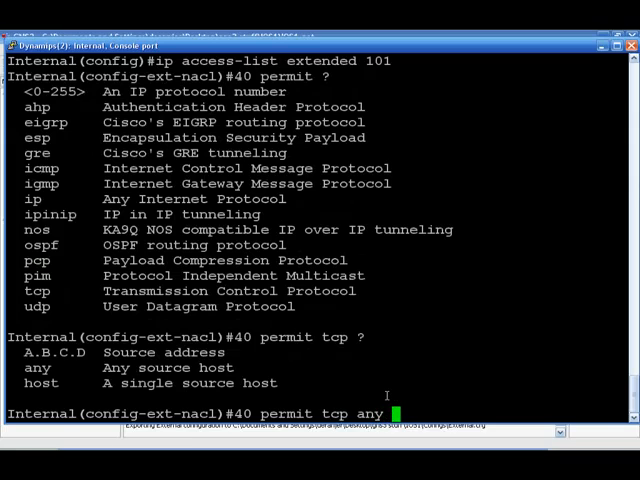
type("?")
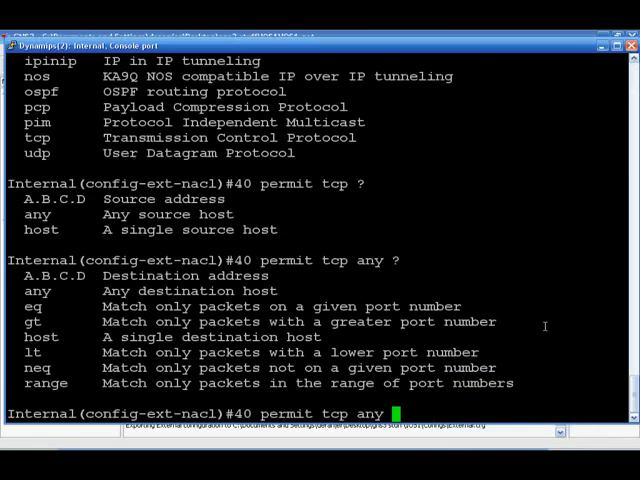
type("172.1")
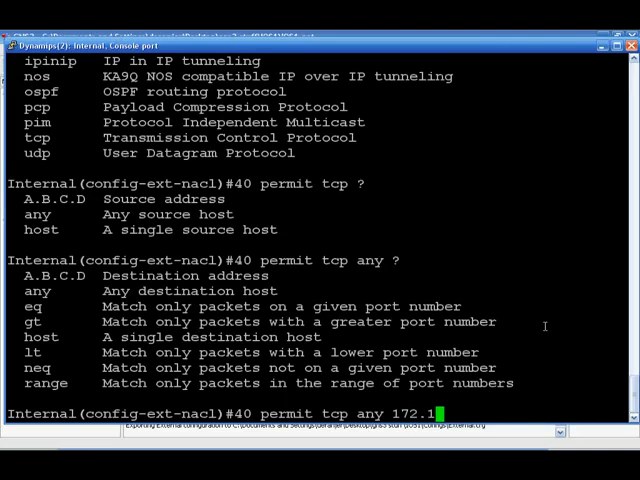
type("7.10.2")
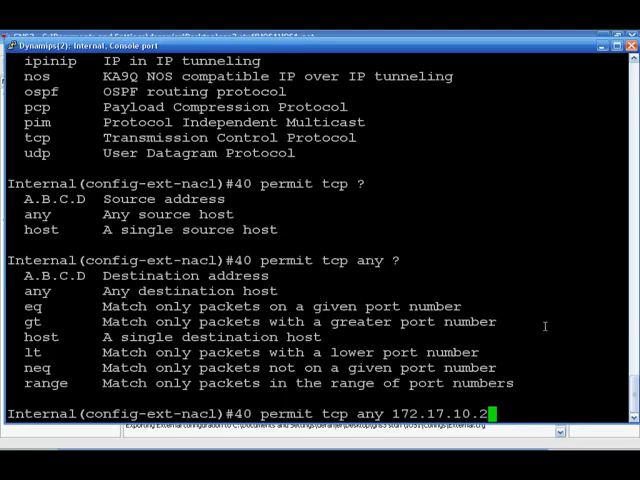
type("?")
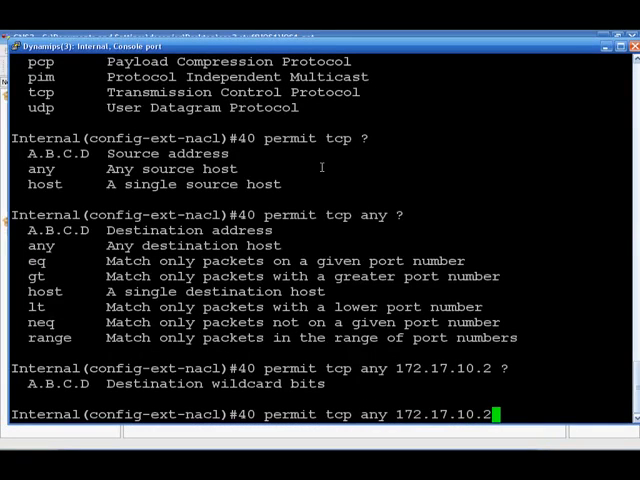
- Finish entry 40 as 'permit tcp any host 172.17.10.2 eq 8082', then enter interface fa0/0
key("BackSpace")
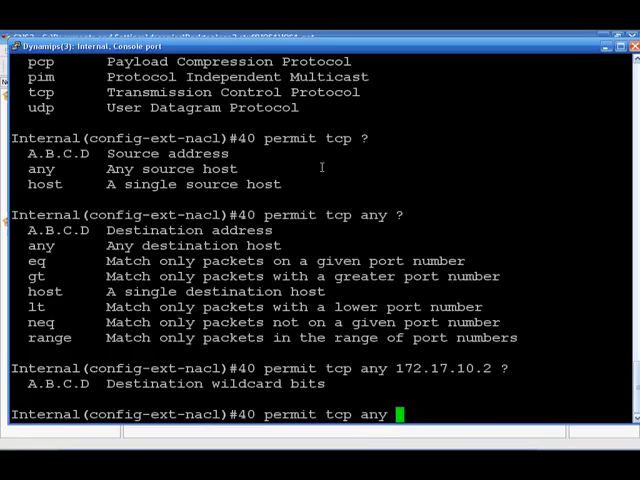
type("host")
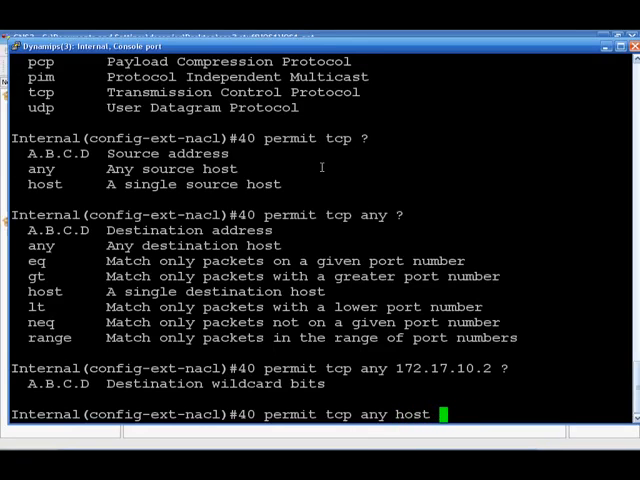
type("17")
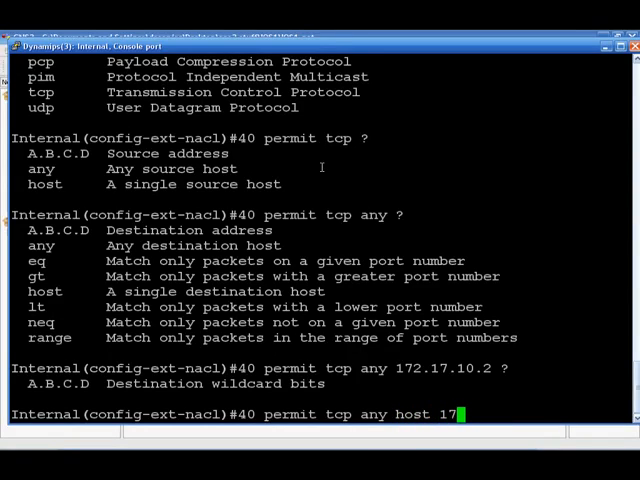
type(".17")
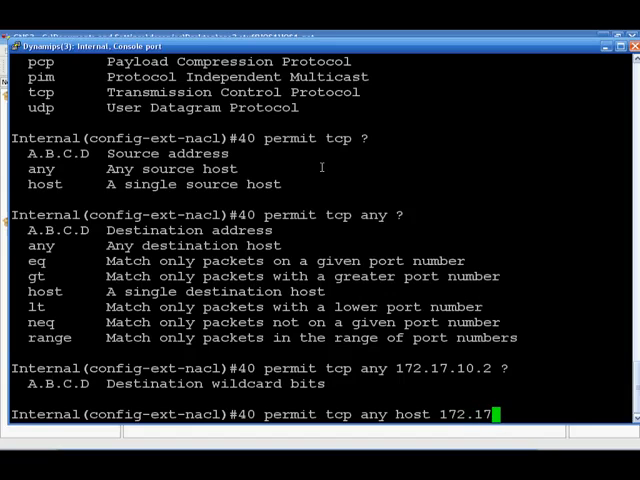
type(".2")
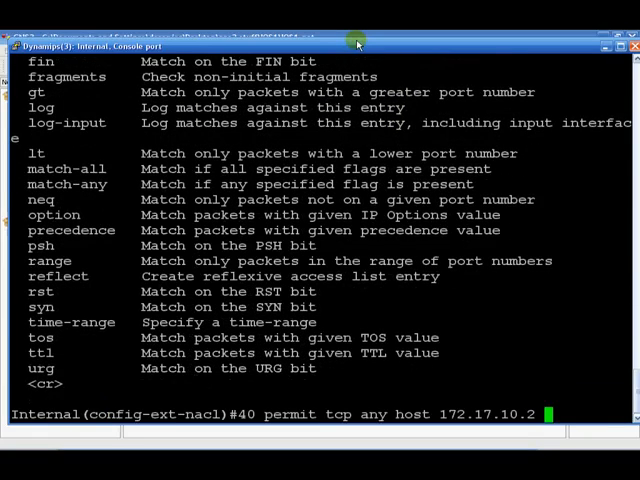
type("eq")
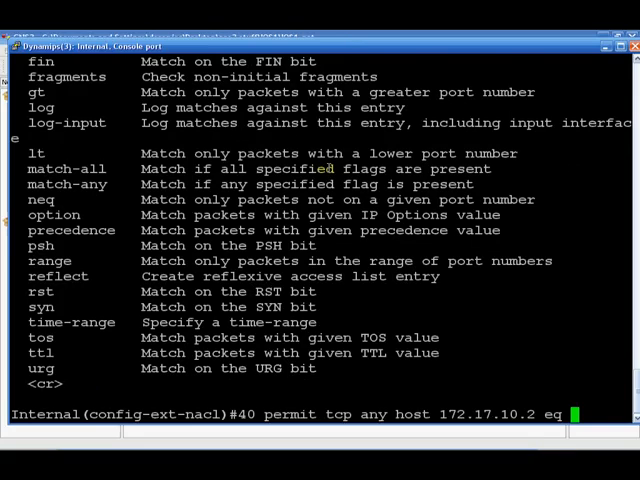
type("8082")
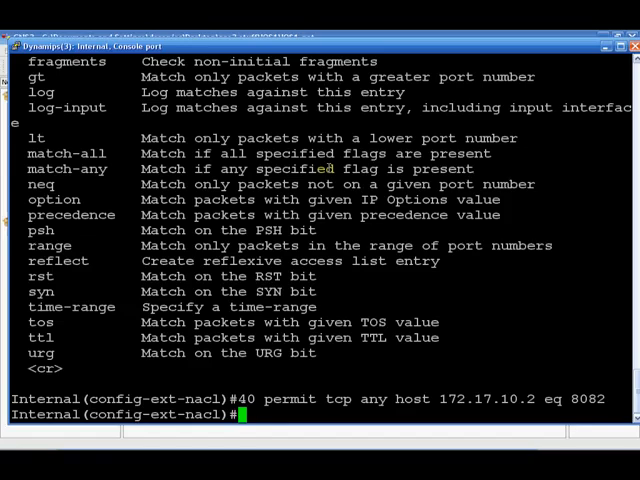
type("int")
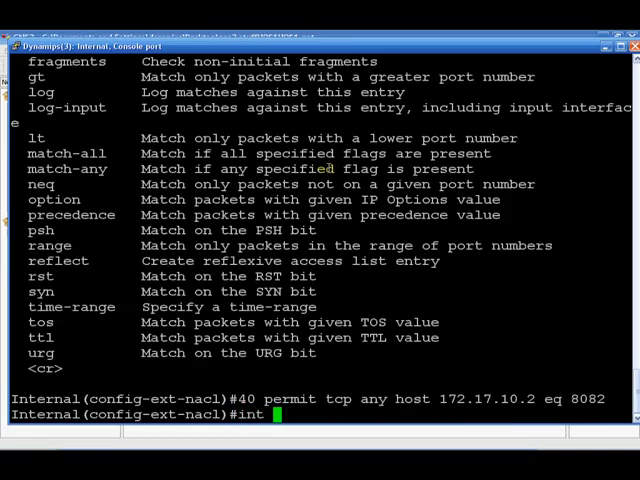
type("fa0/0")
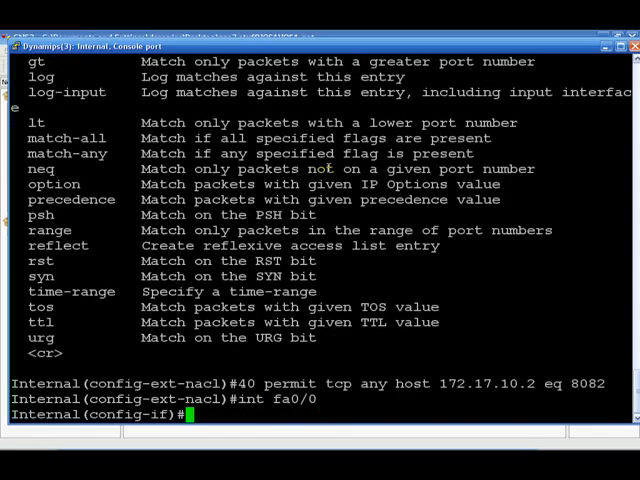
- Apply access list 101 inbound on fa0/0 with 'ip access-group 101 in'
type("ip access-group 101 in")
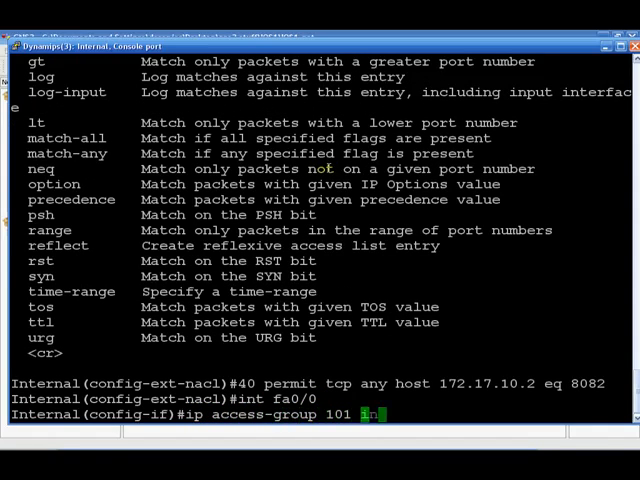
key("enter")
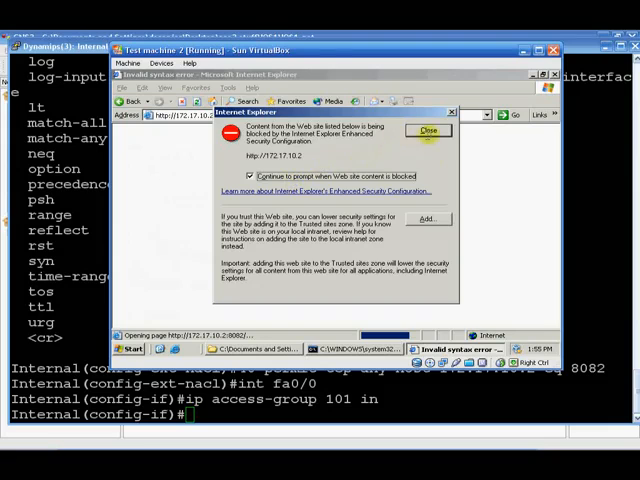
- Close the blocked-content security warning in Test machine 2's Internet Explorer
left_click(427, 131)
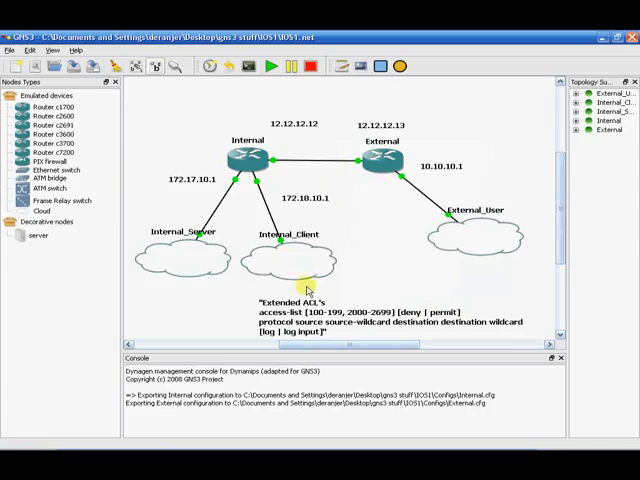
mouse_move(278, 167)
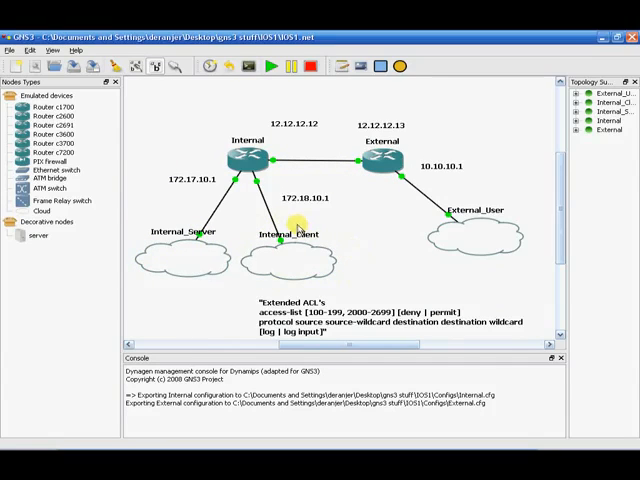
mouse_move(378, 280)
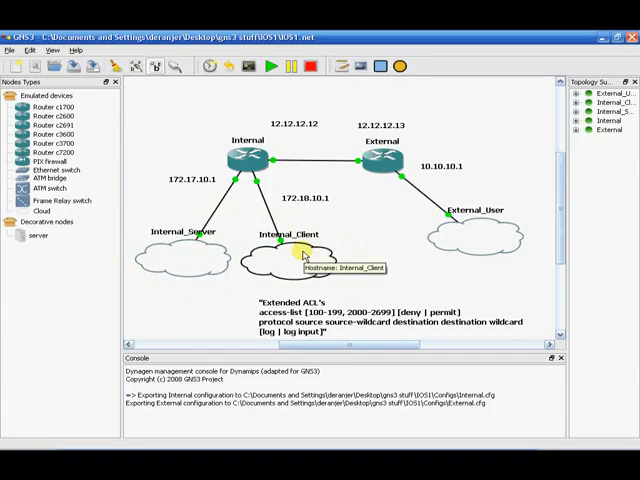
mouse_move(289, 193)
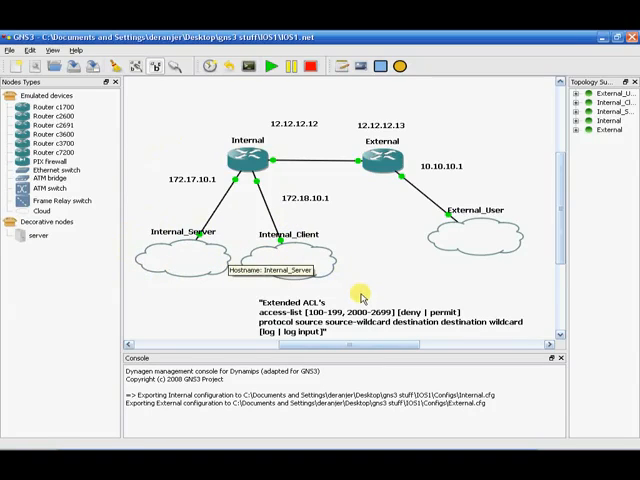
mouse_move(363, 295)
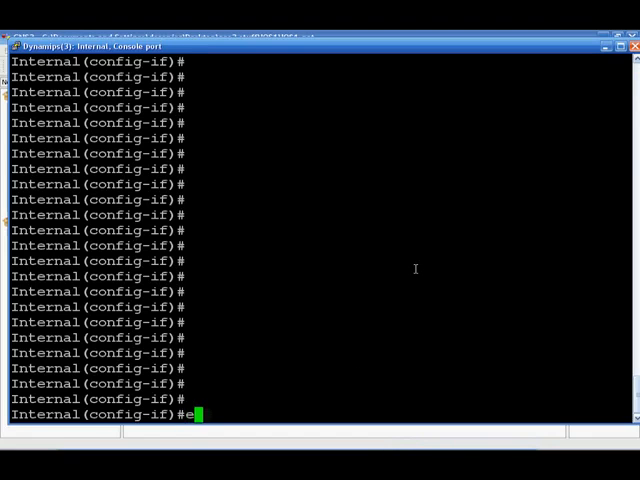
- Exit interface mode and create standard access list 2 on the Internal router
type("xit")
type("acce")
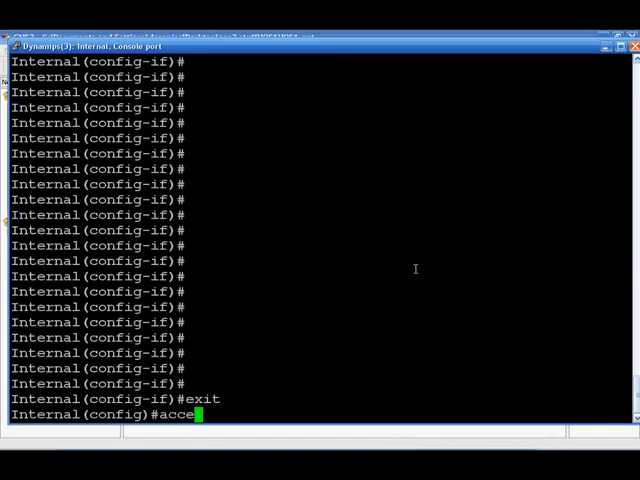
type("ip acc")
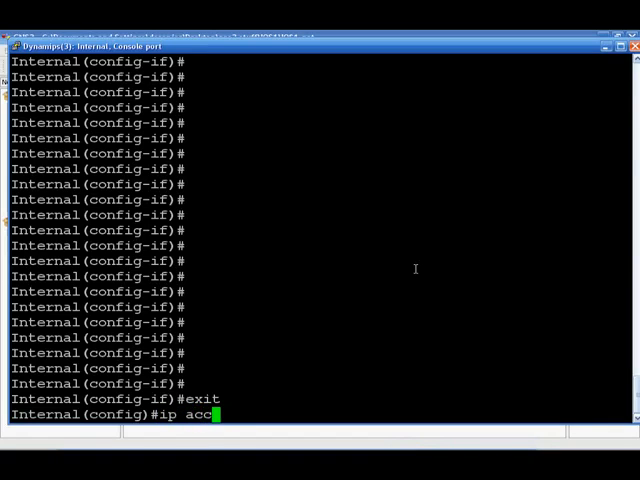
type("ess=")
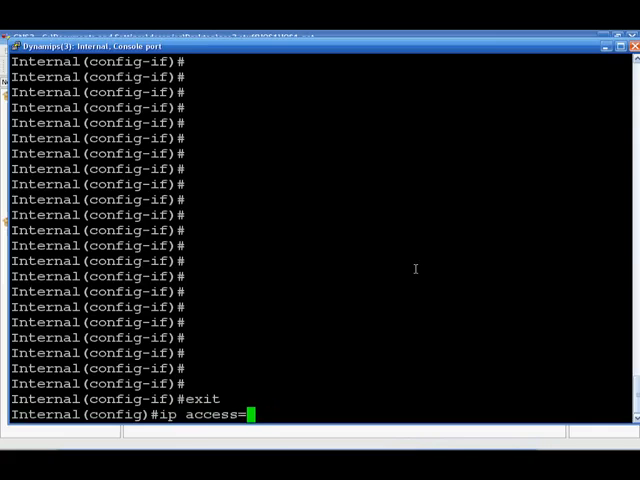
type("list")
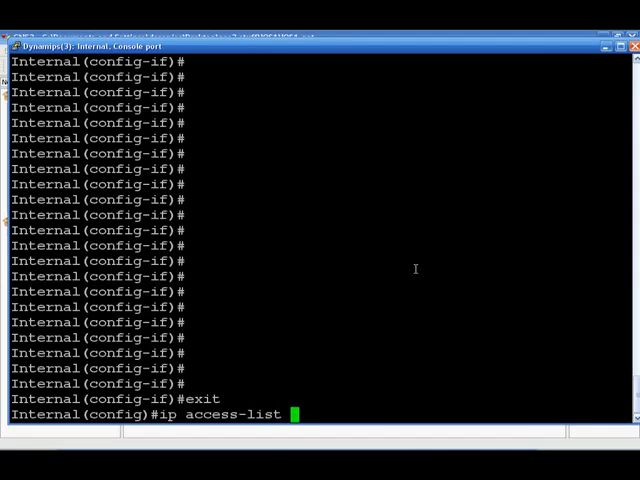
type("2")
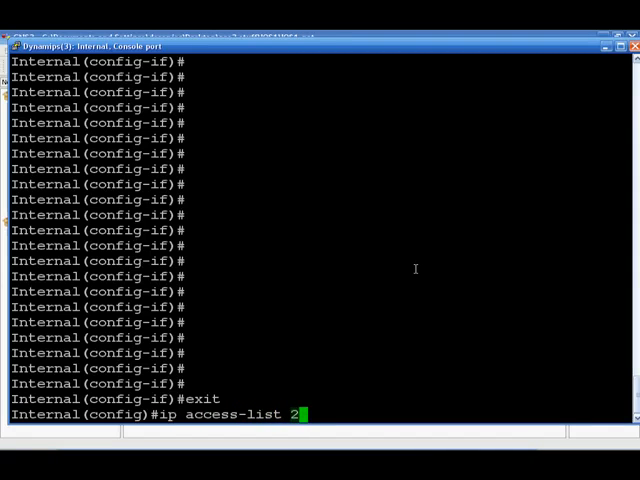
type("standar")
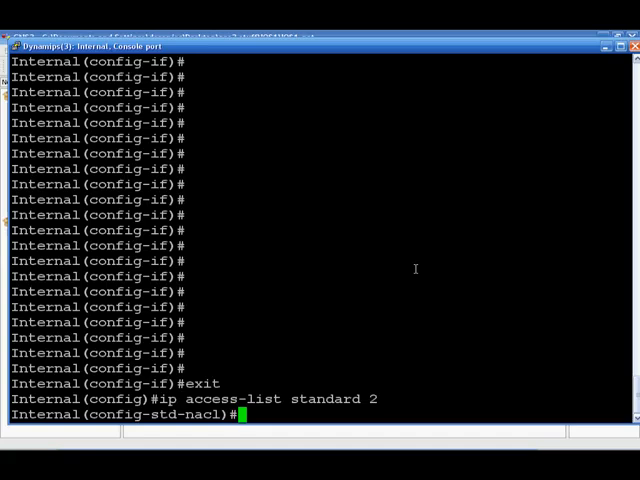
- Begin a 'deny host' entry in access list 2, checking the deny options
type("den")
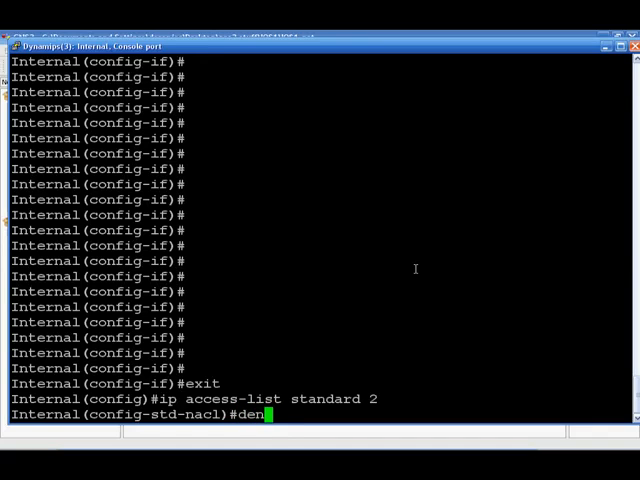
type("y ?")
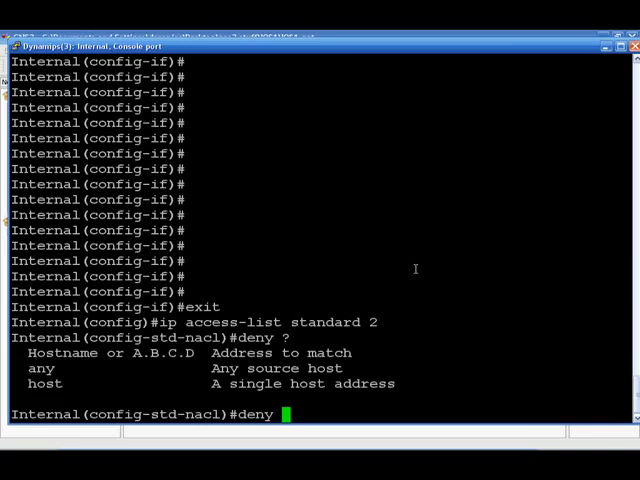
type("host")
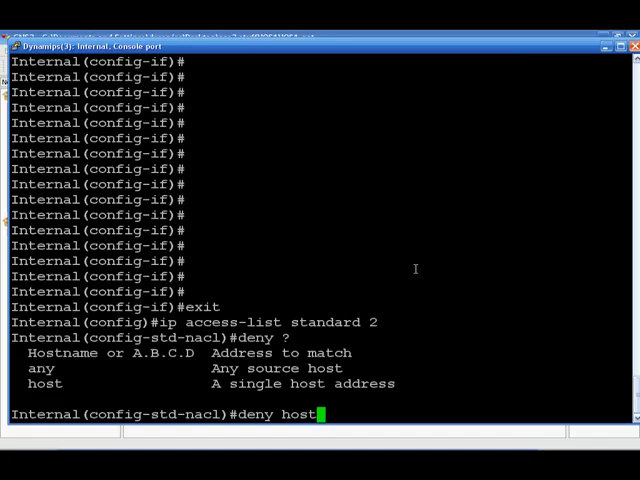